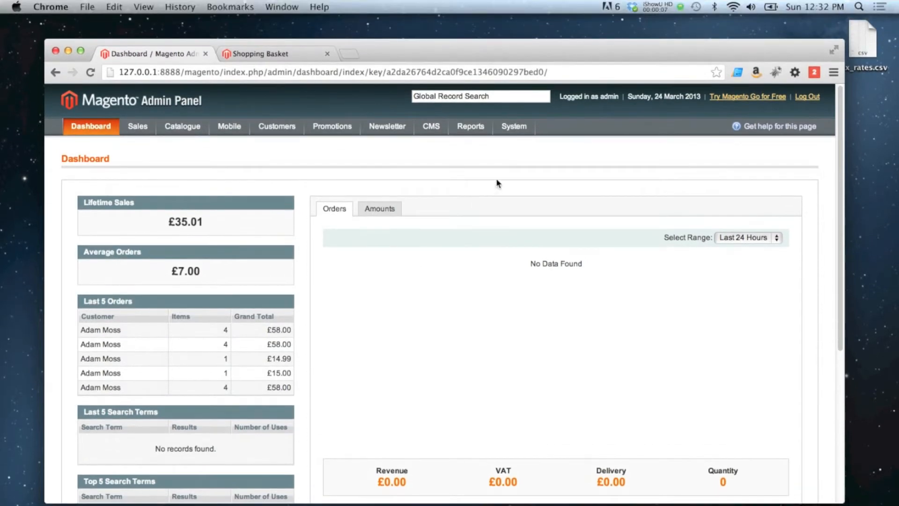
# Step: Reach the Delivery Methods page via System > Configuration > Sales
pyautogui.click(514, 126)
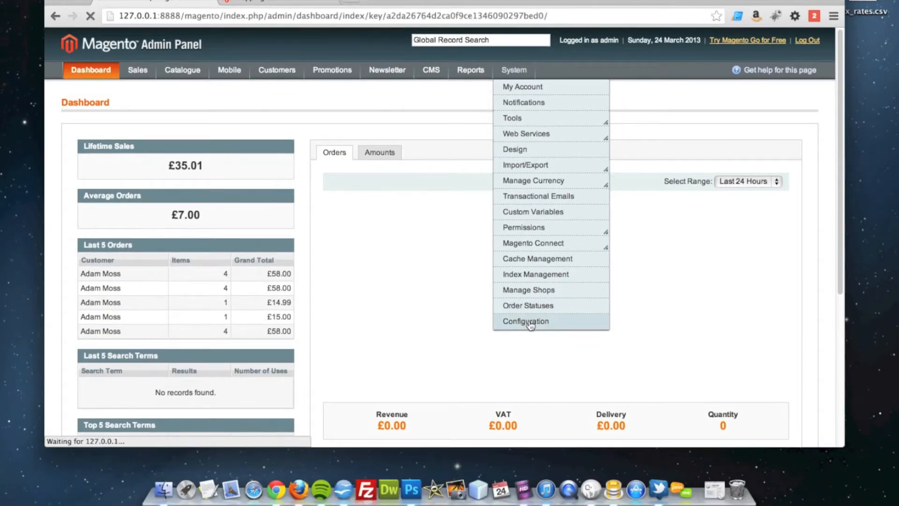
pyautogui.click(526, 322)
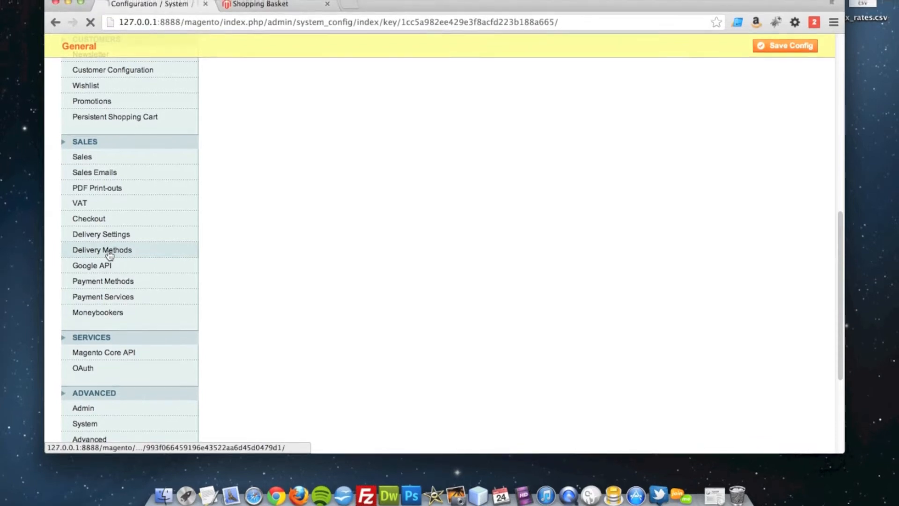
pyautogui.click(101, 249)
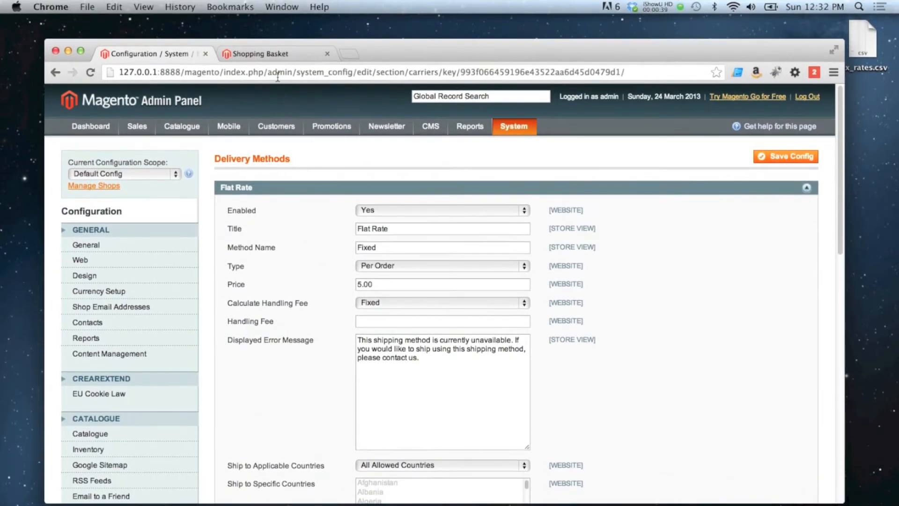
# Step: Get a basket delivery quote for Alaska with postcode 1234, returning Flat Rate Fixed £5.00
pyautogui.click(260, 55)
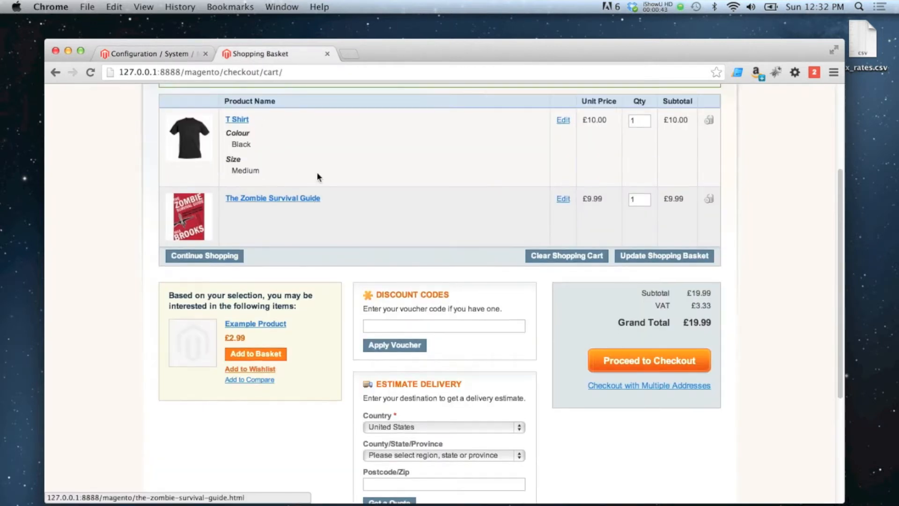
pyautogui.scroll(-3)
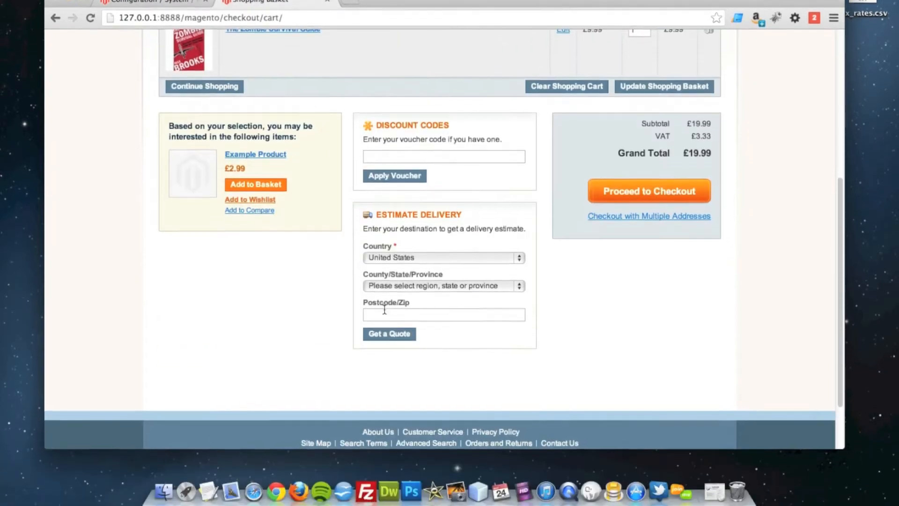
pyautogui.write('12345')
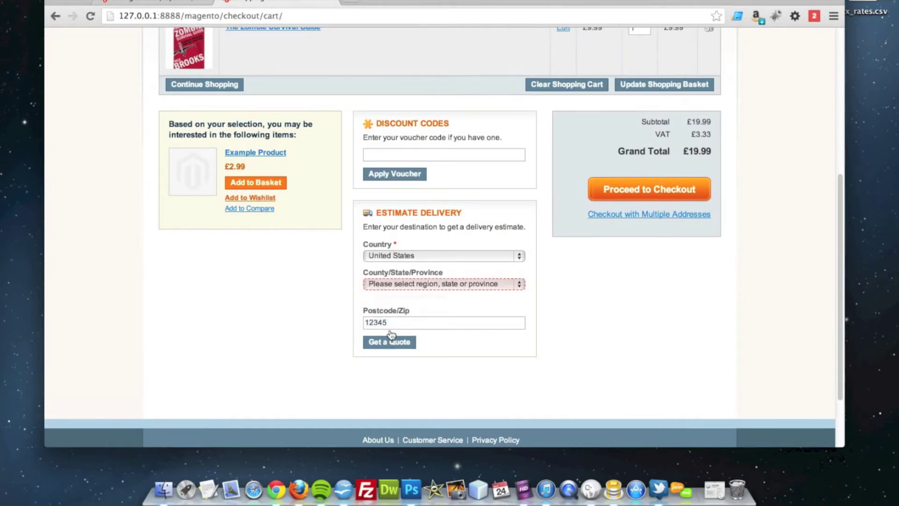
pyautogui.click(444, 284)
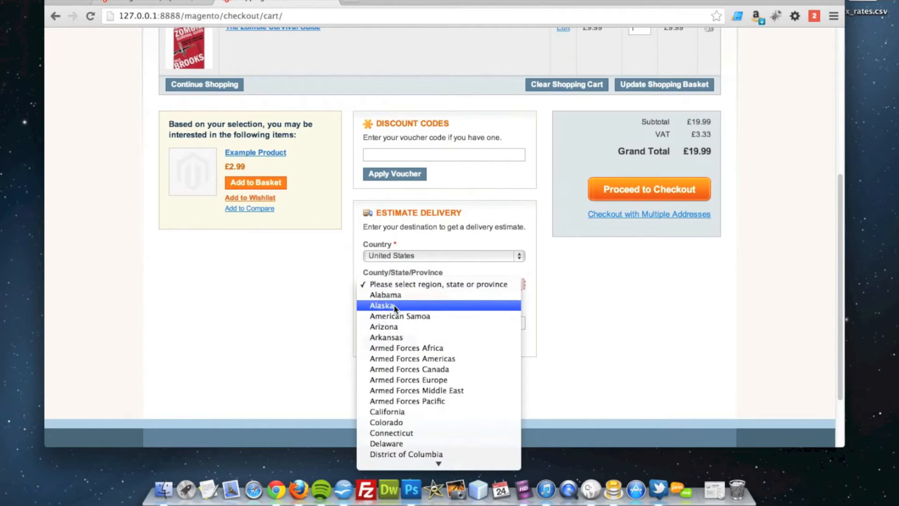
pyautogui.click(382, 305)
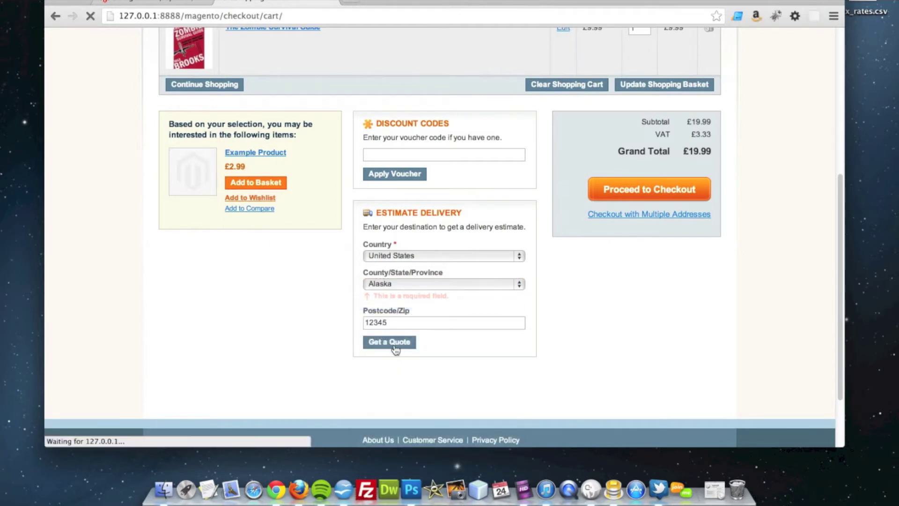
pyautogui.click(390, 342)
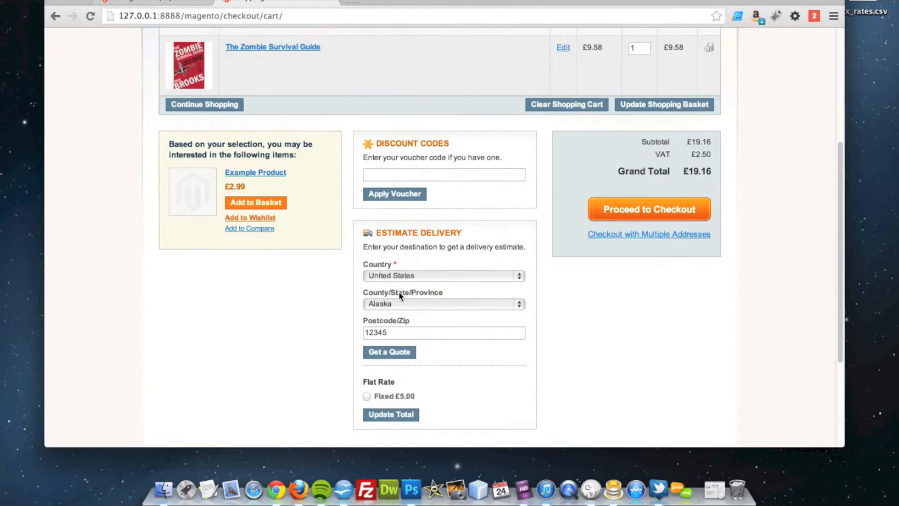
pyautogui.scroll(-3)
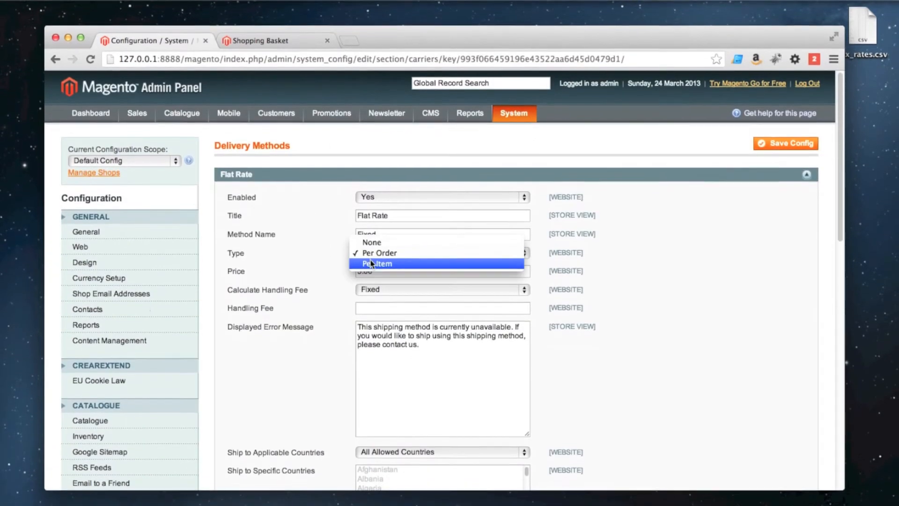
# Step: Save Flat Rate as Per Item and return to the basket to check the estimate
pyautogui.click(377, 264)
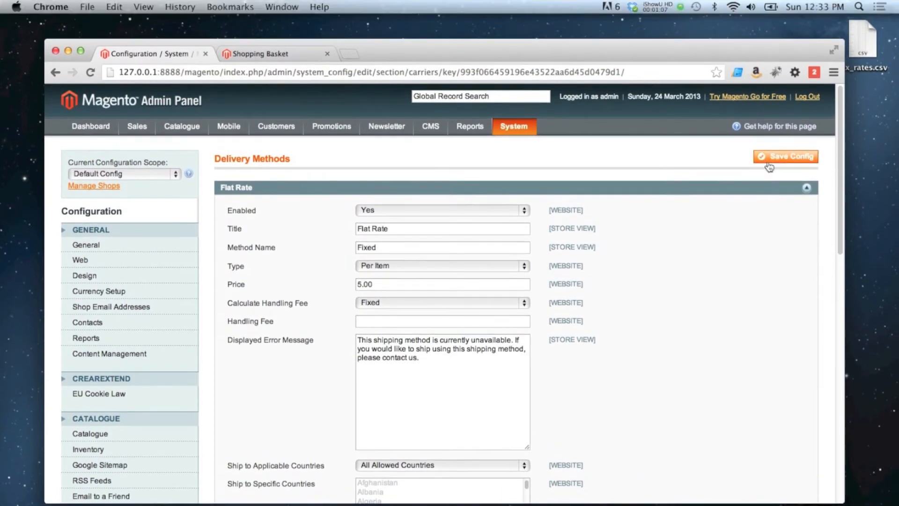
pyautogui.click(514, 125)
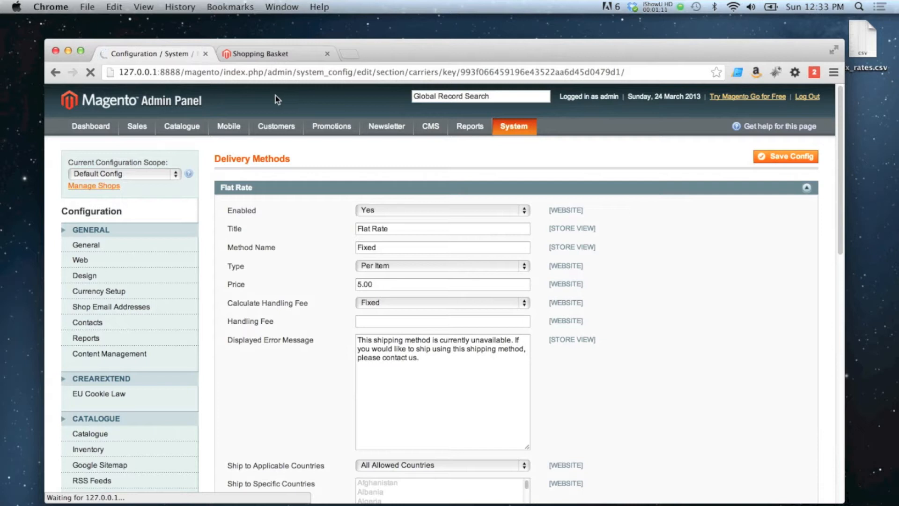
pyautogui.click(259, 54)
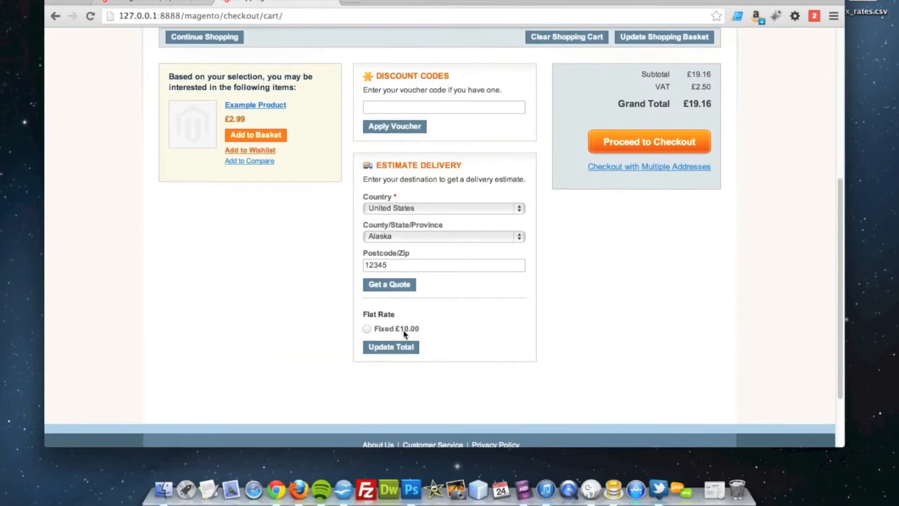
# Step: Review the basket's two items above the Flat Rate Fixed £10.00 quote
pyautogui.scroll(3)
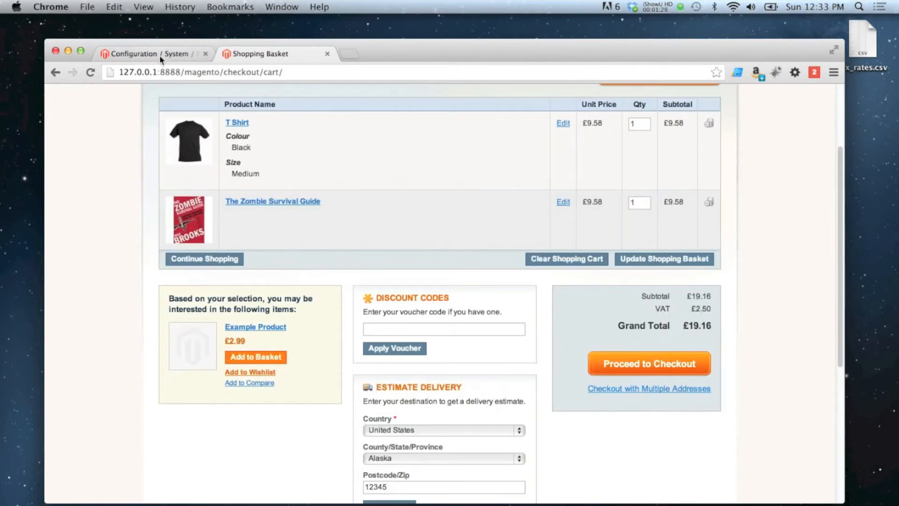
# Step: Save a Fixed handling fee of 2.00 on Flat Rate, then return to the basket
pyautogui.click(145, 54)
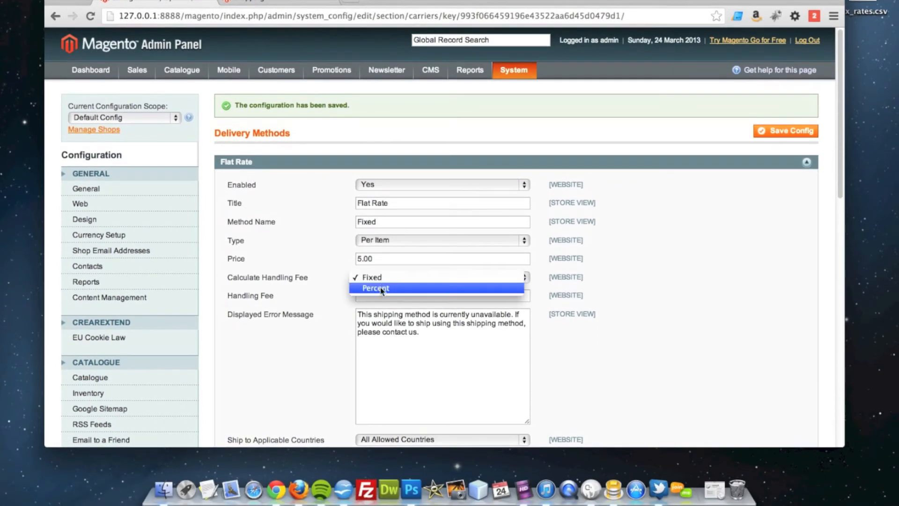
pyautogui.moveTo(377, 277)
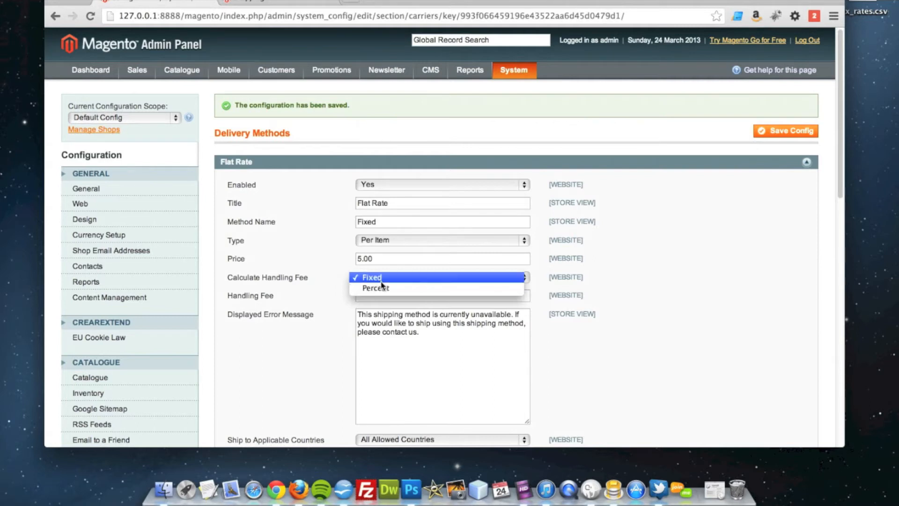
pyautogui.click(372, 277)
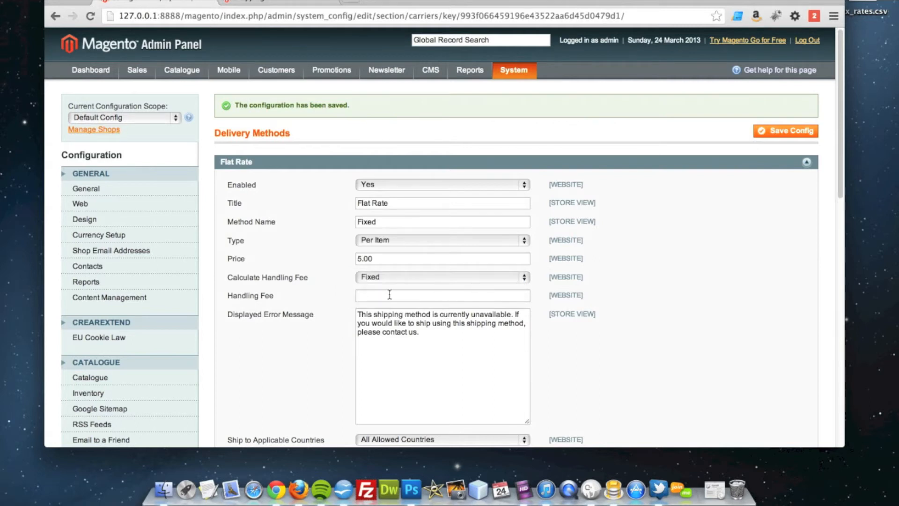
pyautogui.click(367, 295)
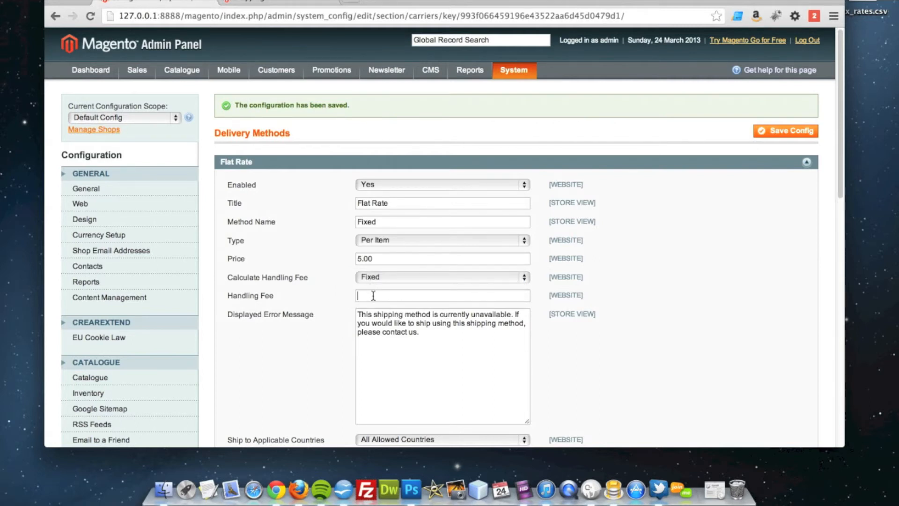
pyautogui.write('2.00')
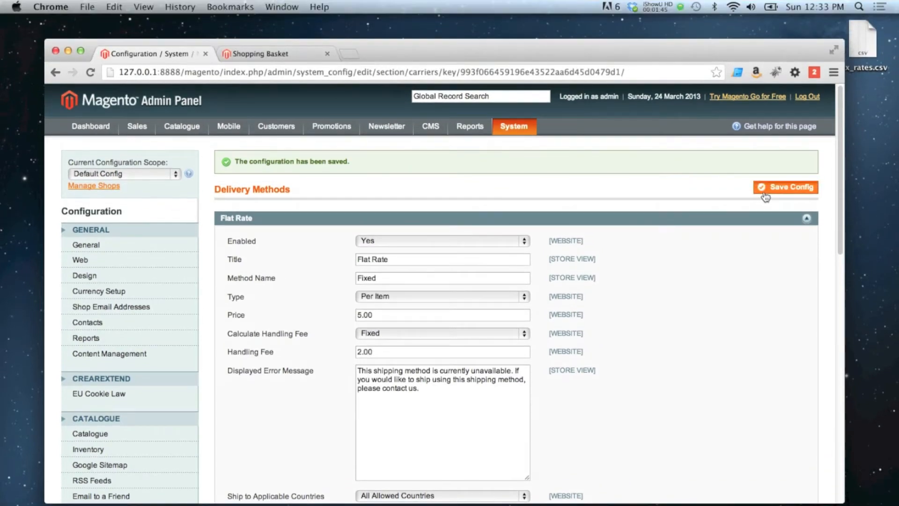
pyautogui.click(765, 193)
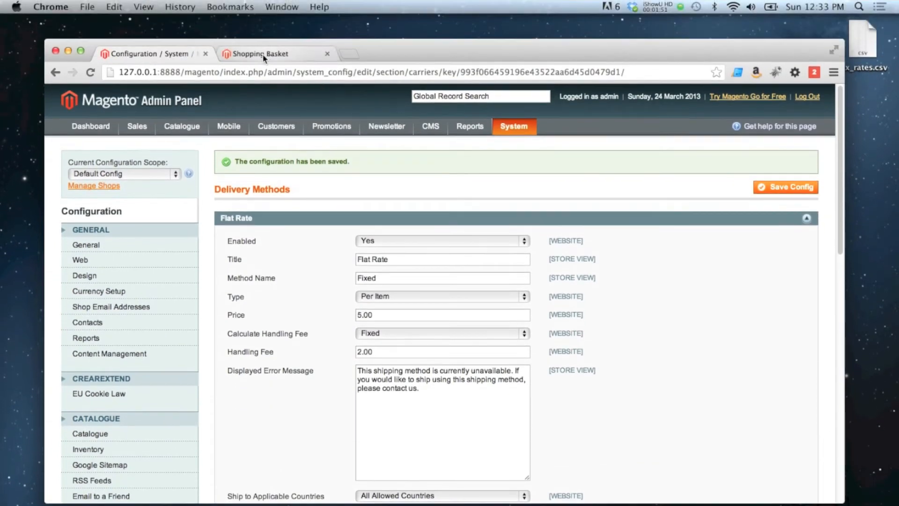
pyautogui.click(262, 53)
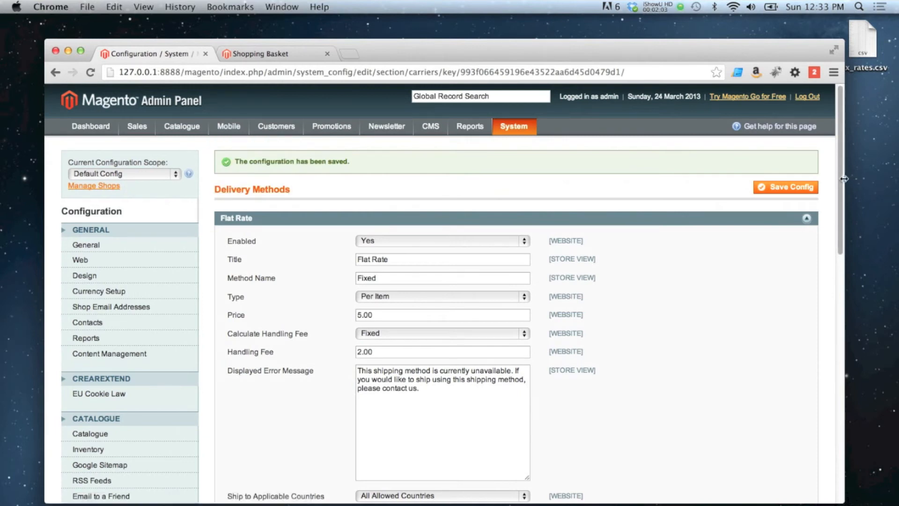
# Step: Restrict Flat Rate to Specific Countries with Antarctica selected, save, and reopen the basket
pyautogui.scroll(-3)
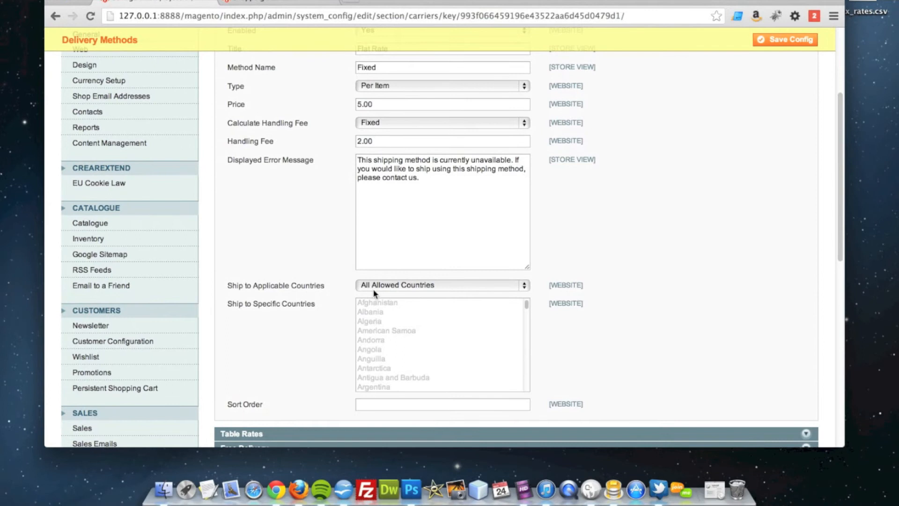
pyautogui.click(442, 285)
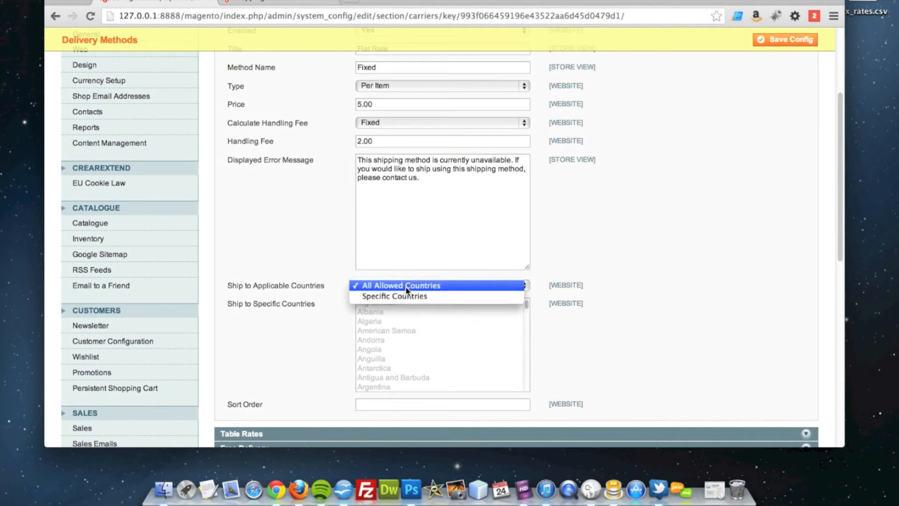
pyautogui.moveTo(366, 294)
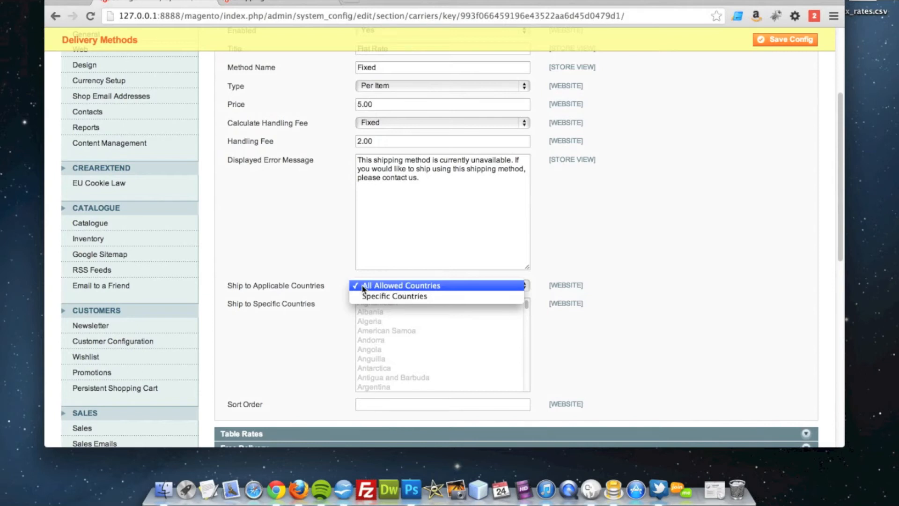
pyautogui.moveTo(389, 288)
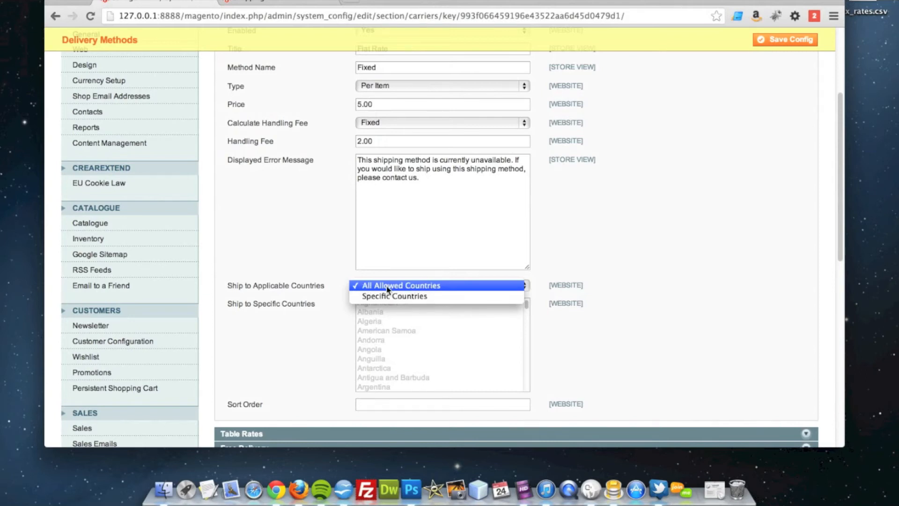
pyautogui.click(393, 296)
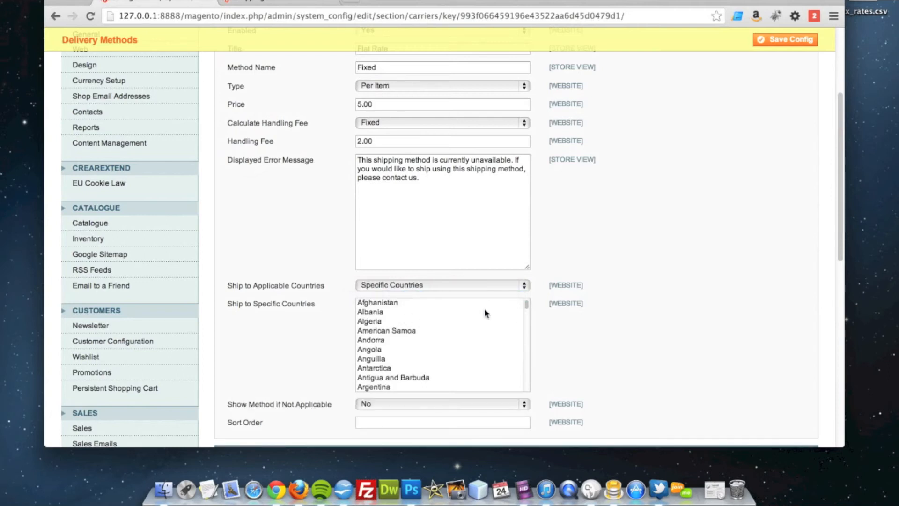
pyautogui.moveTo(525, 339)
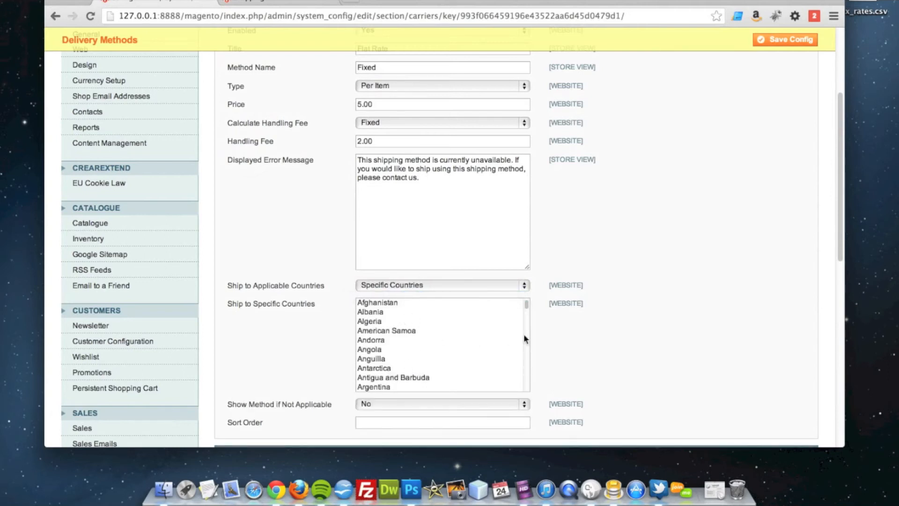
pyautogui.click(374, 369)
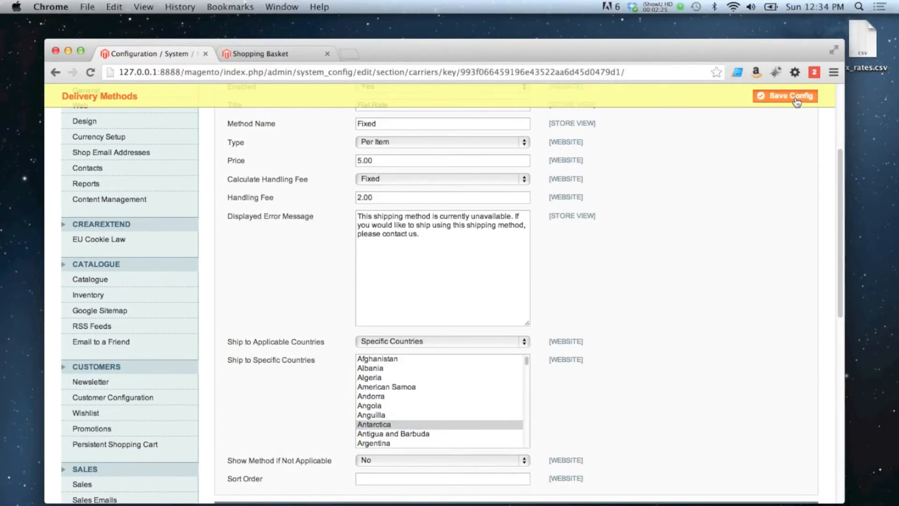
pyautogui.click(796, 97)
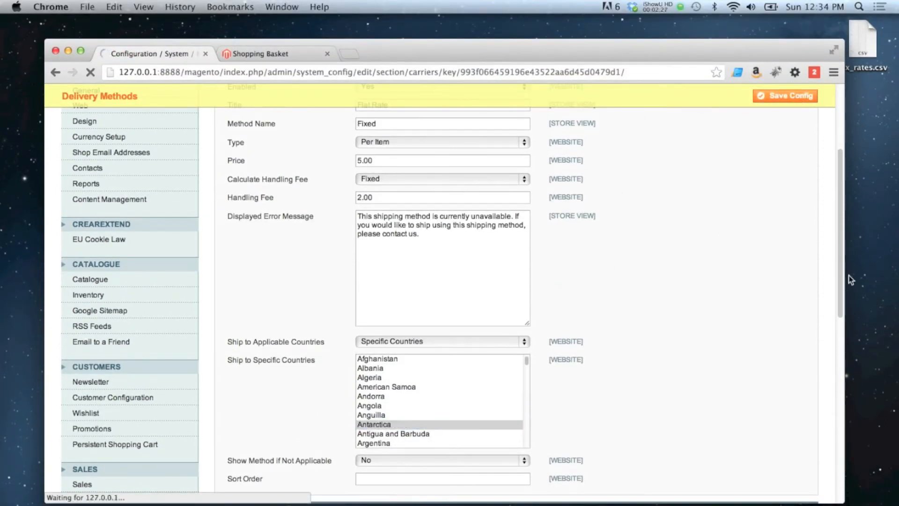
pyautogui.click(785, 96)
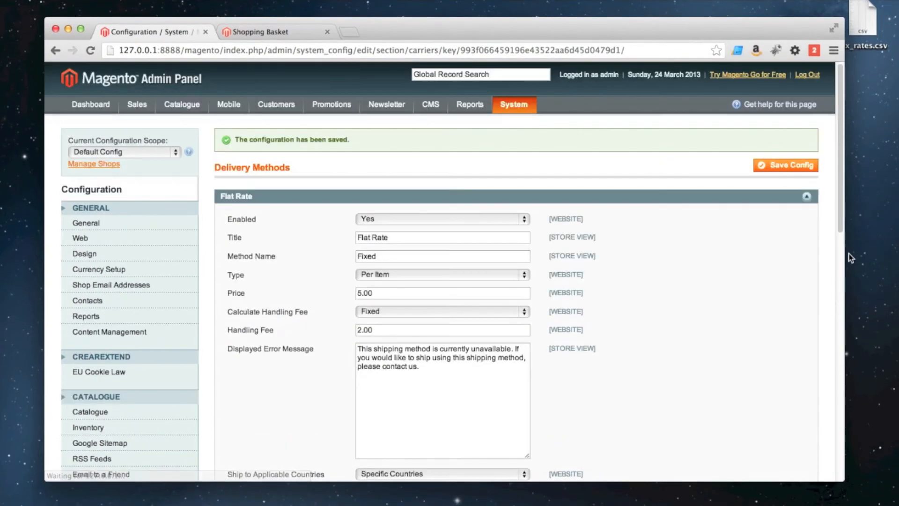
pyautogui.click(270, 31)
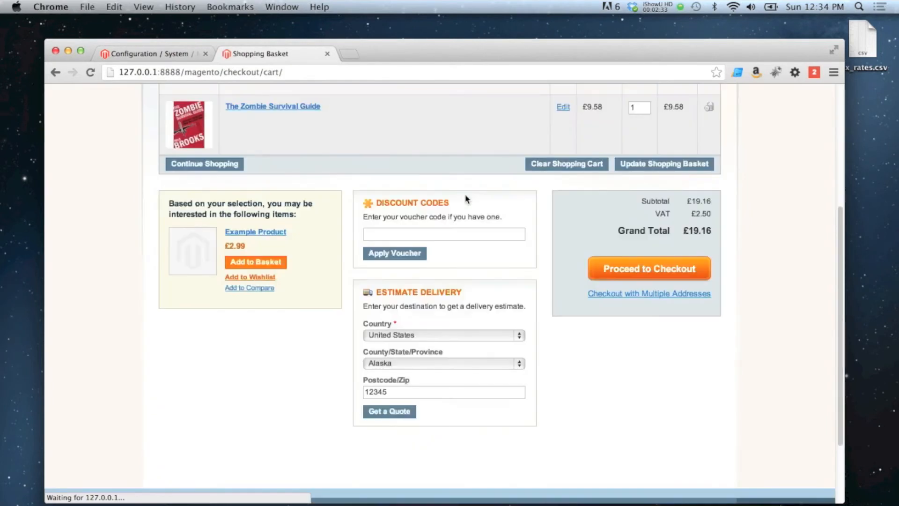
# Step: Estimate delivery to Antarctica in the basket, showing Flat Rate Fixed £12.00
pyautogui.scroll(-3)
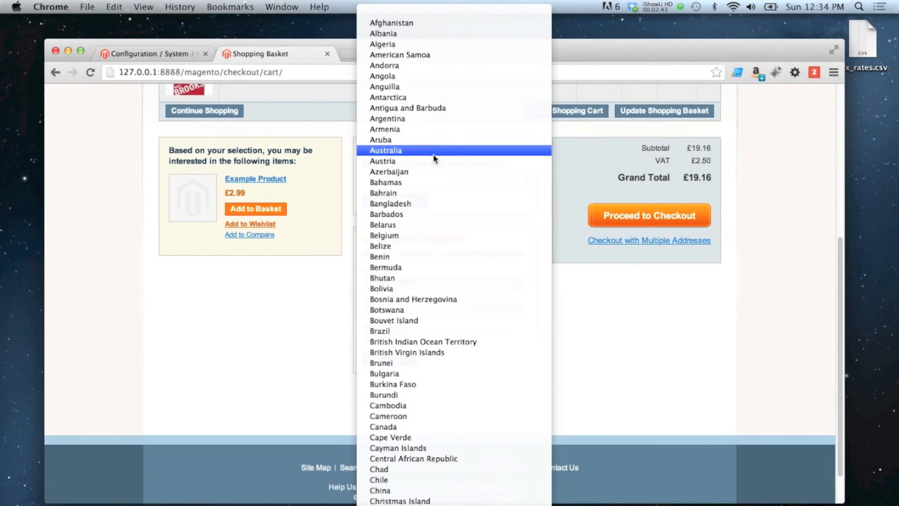
pyautogui.click(388, 97)
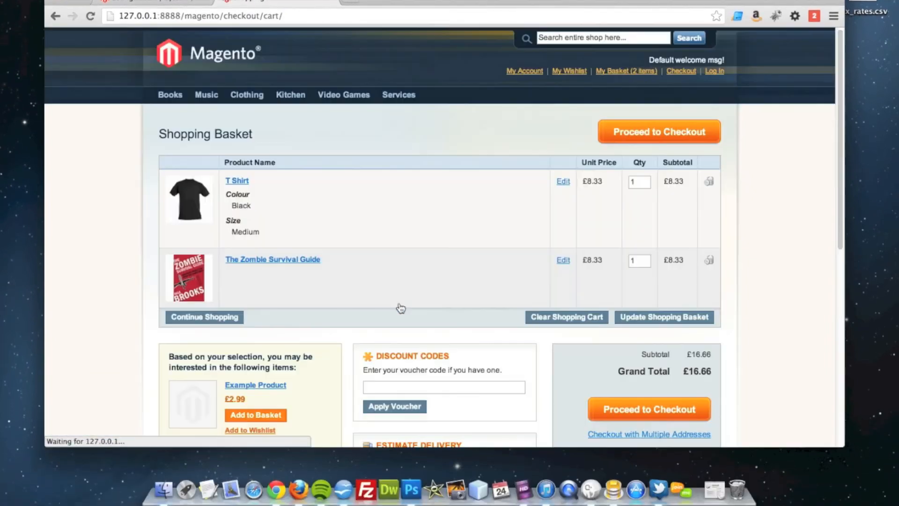
pyautogui.scroll(-3)
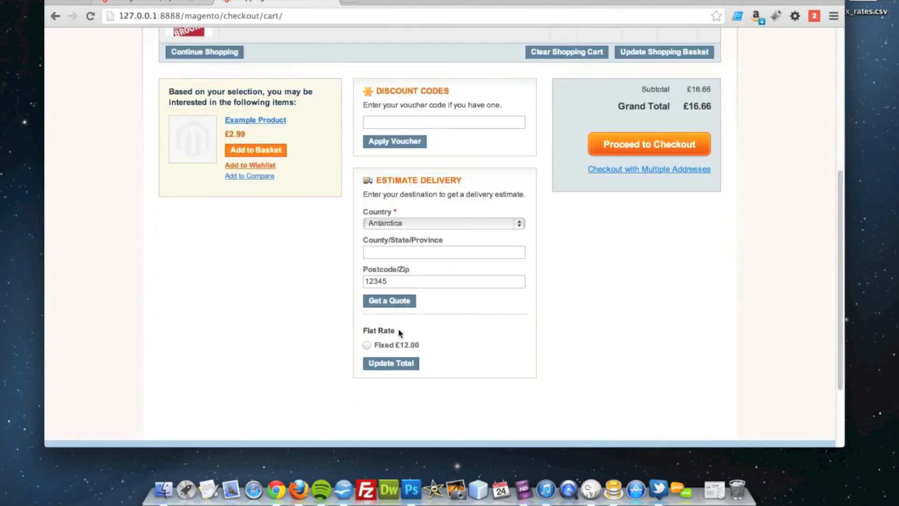
pyautogui.moveTo(418, 348)
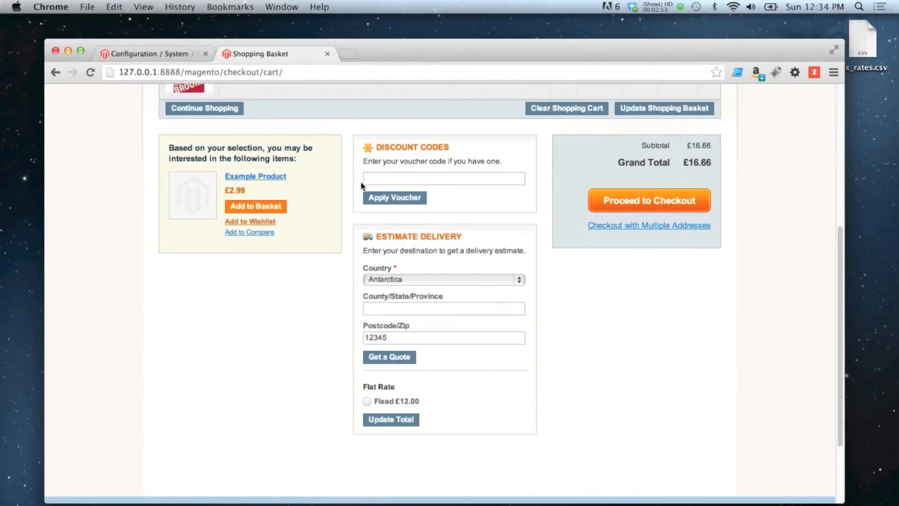
# Step: Save Flat Rate as Per Order at 10.00 for All Allowed Countries, then return to the basket
pyautogui.click(150, 54)
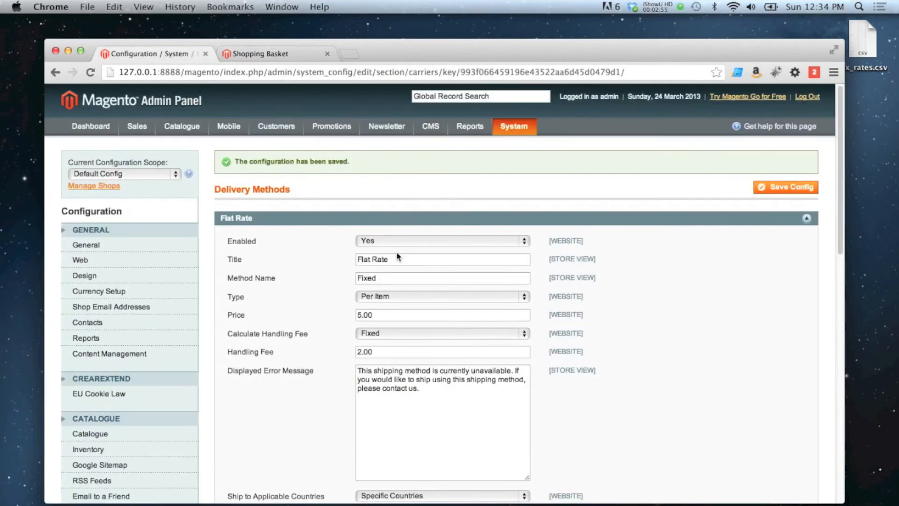
pyautogui.scroll(-3)
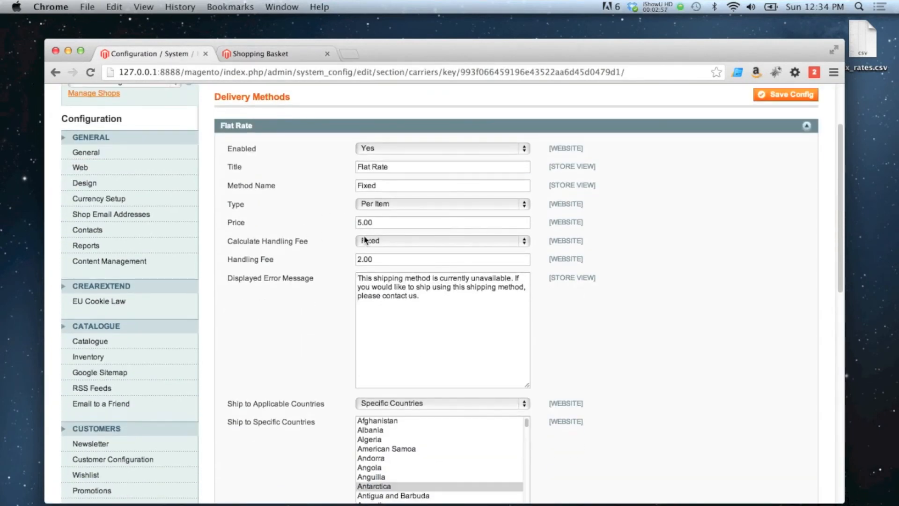
pyautogui.click(442, 241)
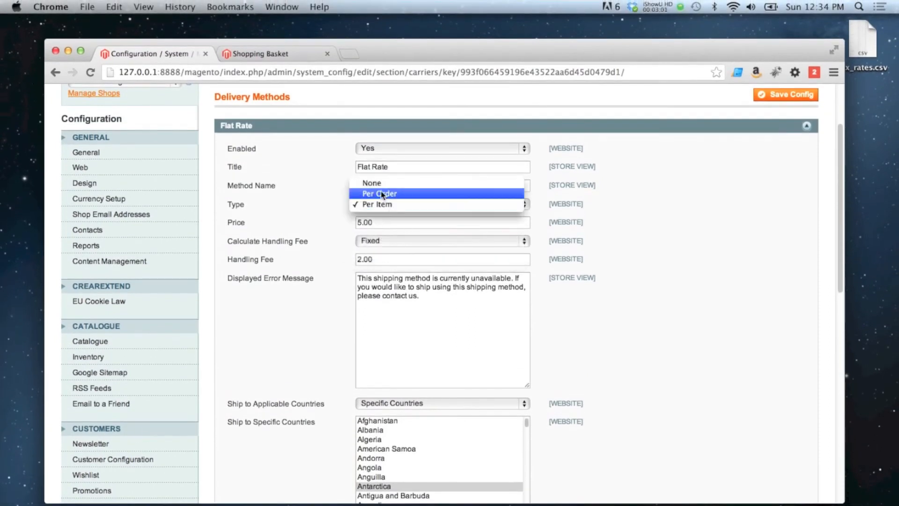
pyautogui.click(379, 193)
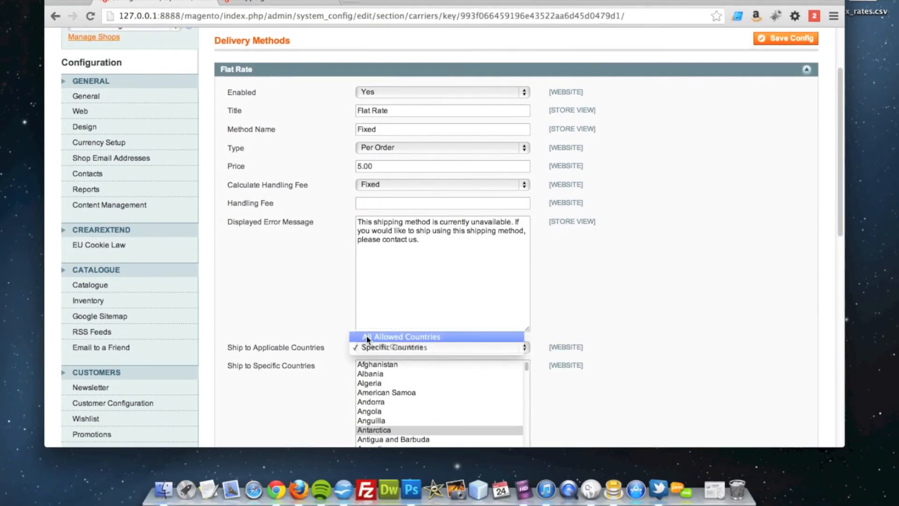
pyautogui.click(400, 336)
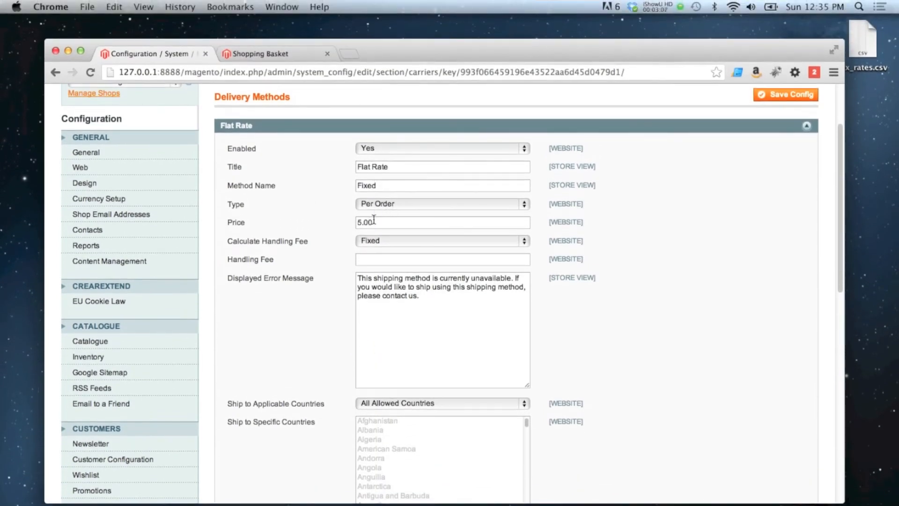
pyautogui.write('10.00')
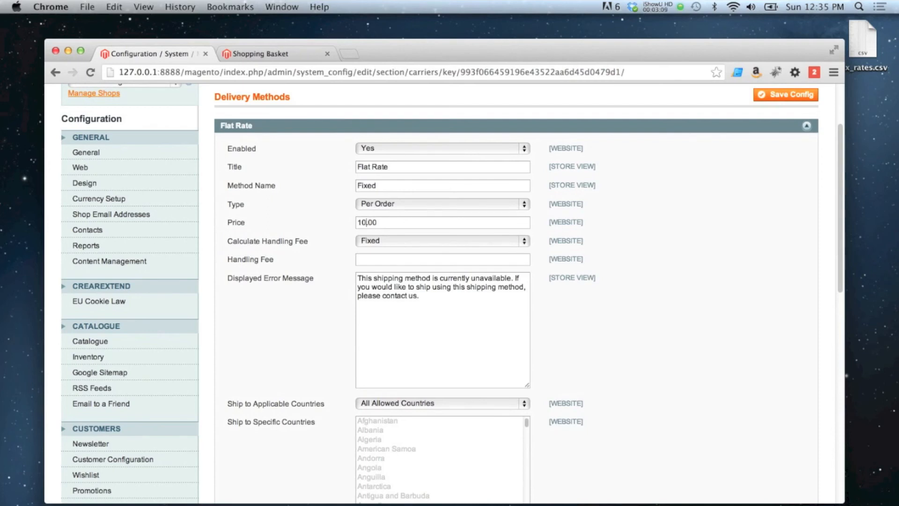
pyautogui.click(786, 96)
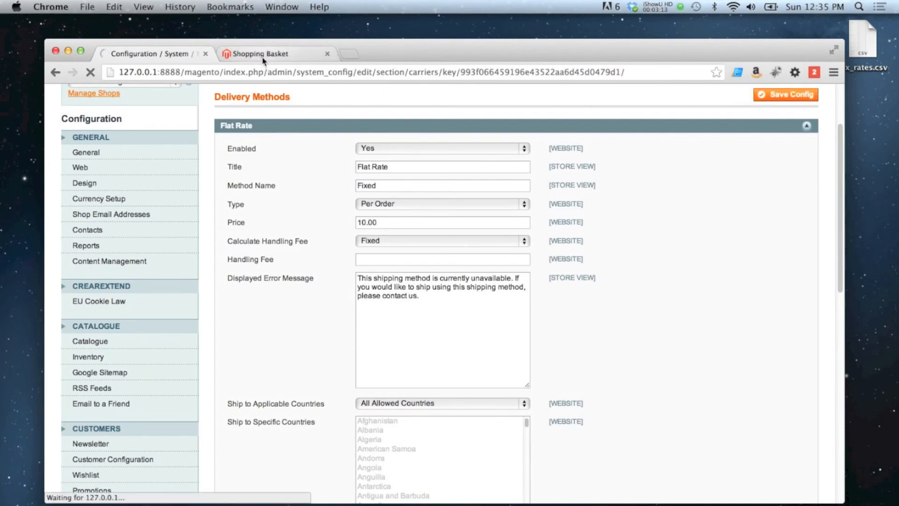
pyautogui.click(786, 95)
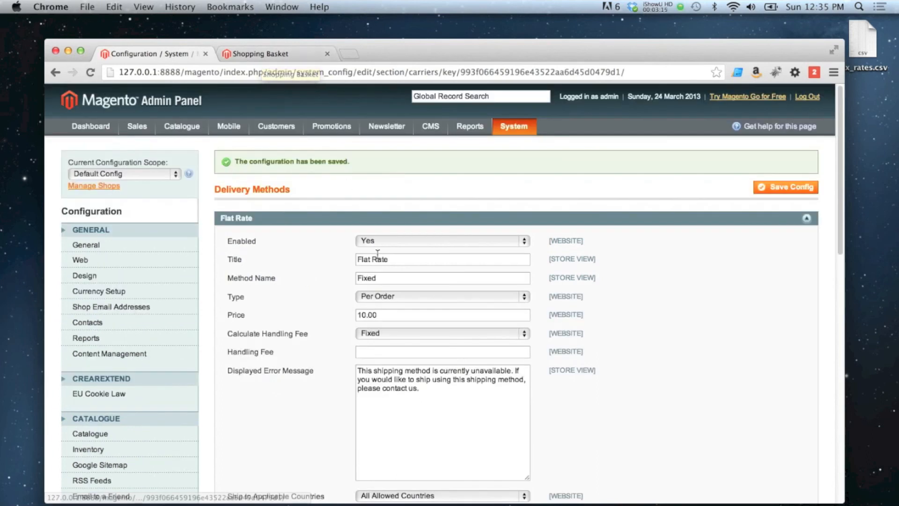
pyautogui.click(261, 54)
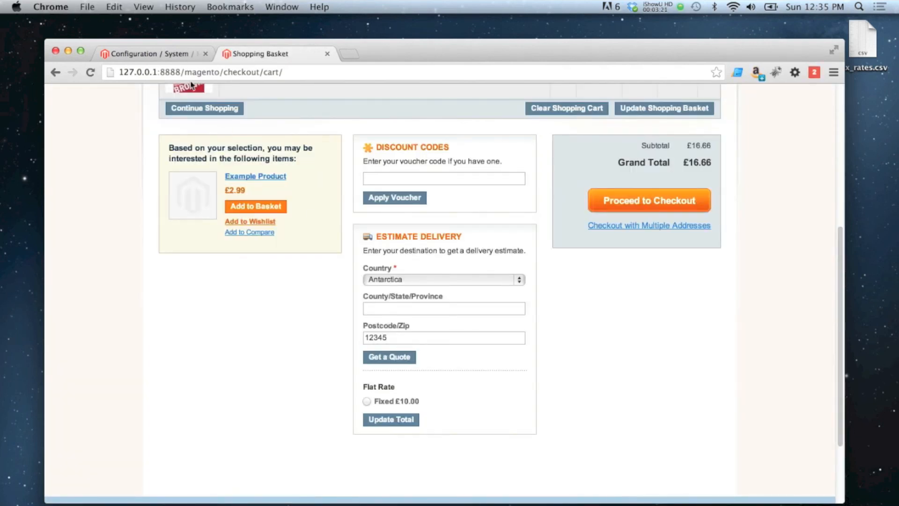
# Step: Return to the Configuration tab showing Flat Rate Per Order at 10.00
pyautogui.click(145, 54)
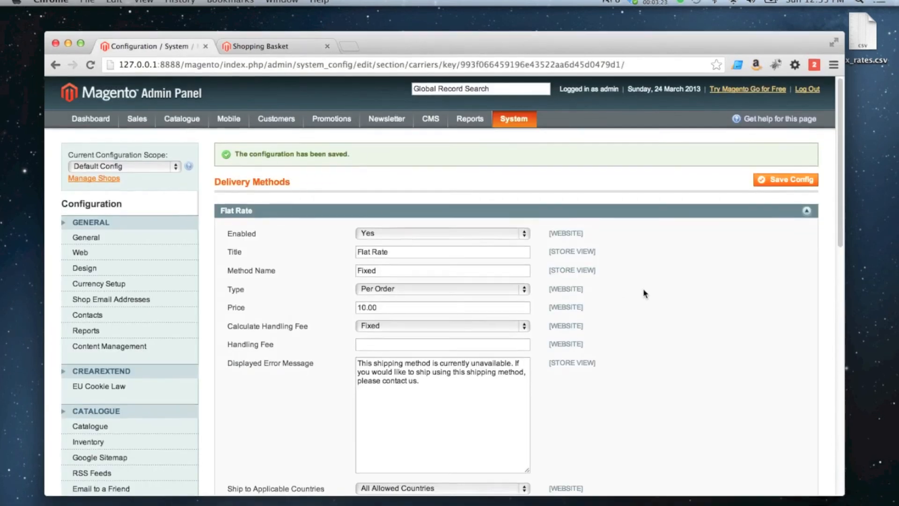